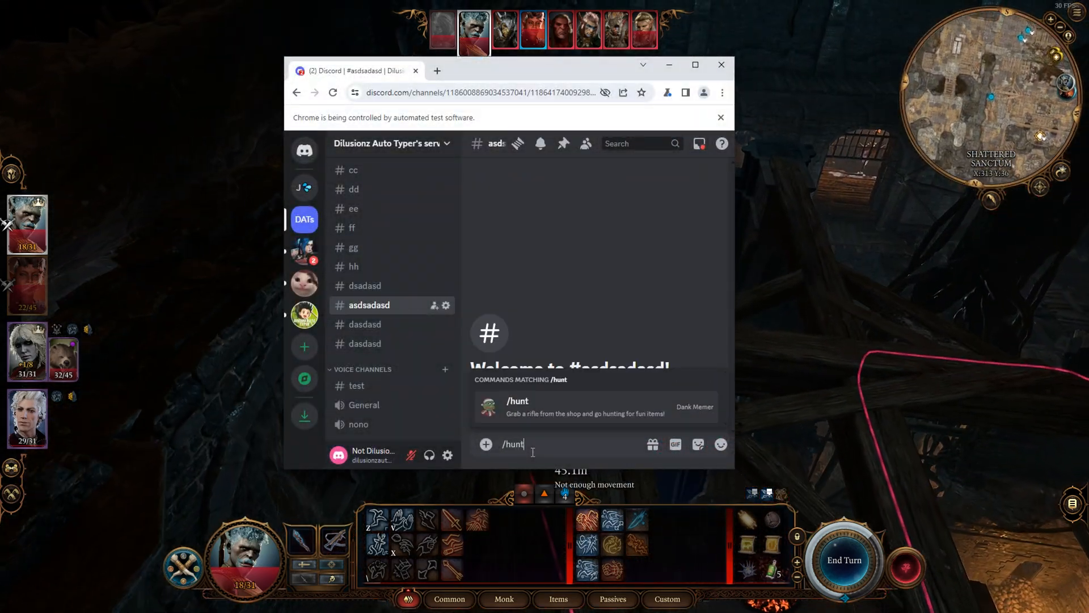
- Clear the Random Message List on the Settings page
key(Return)
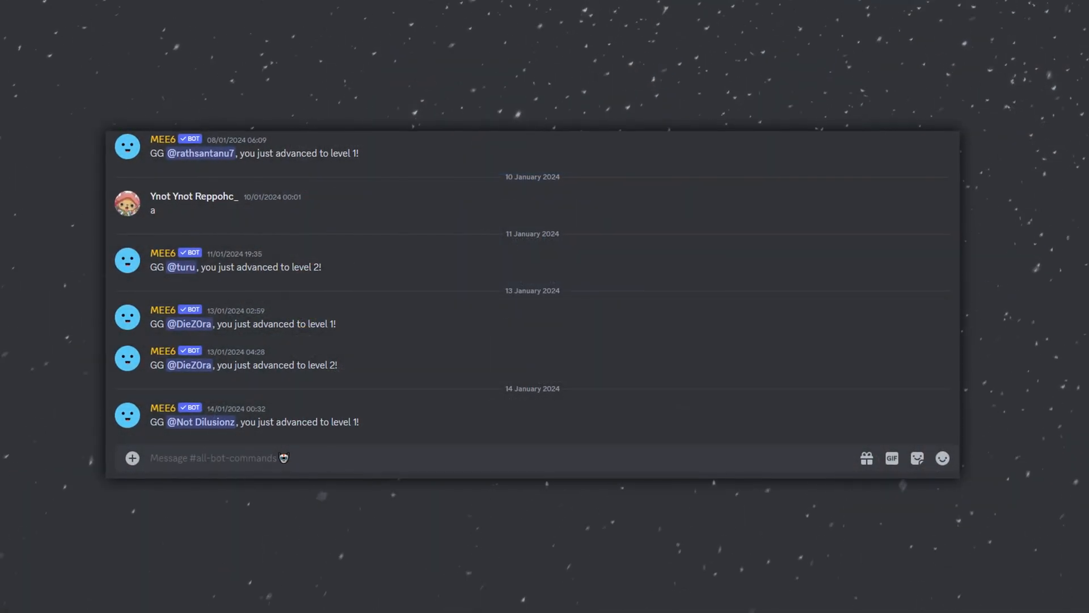
scroll(up, 3)
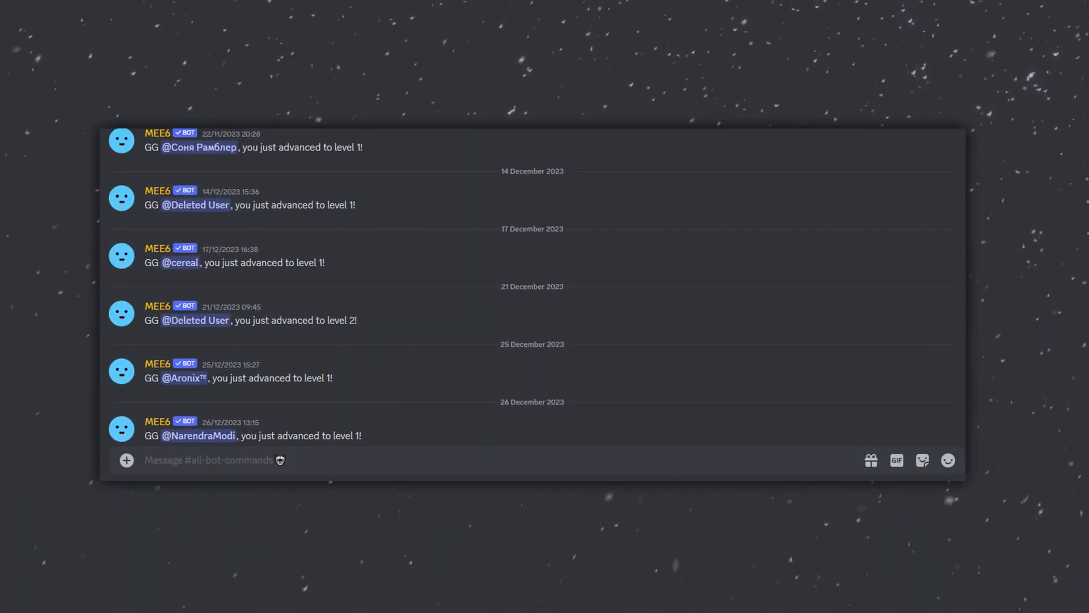
scroll(up, 3)
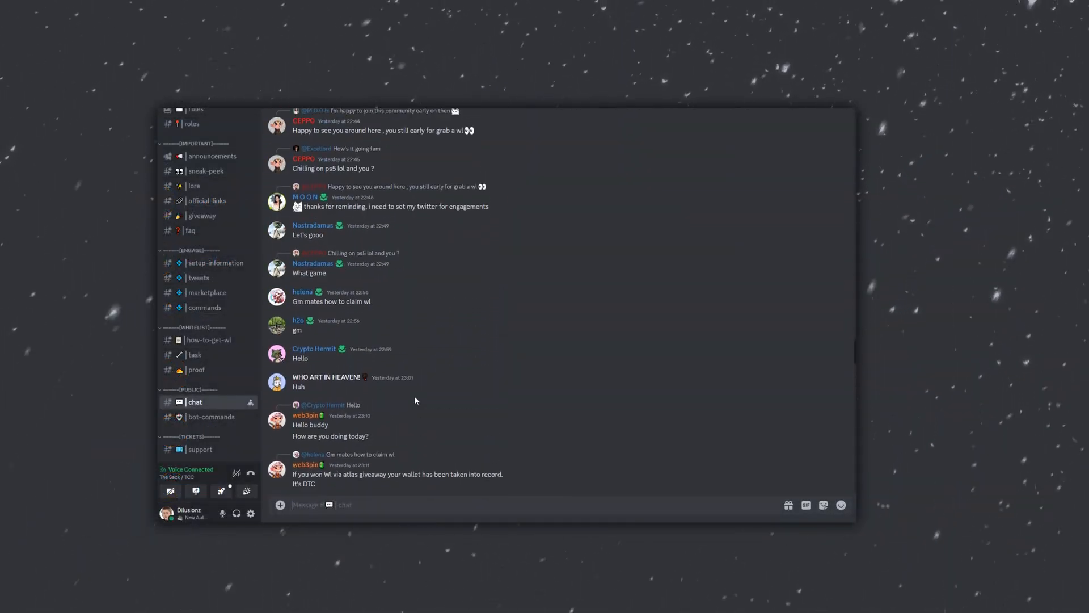
scroll(up, 3)
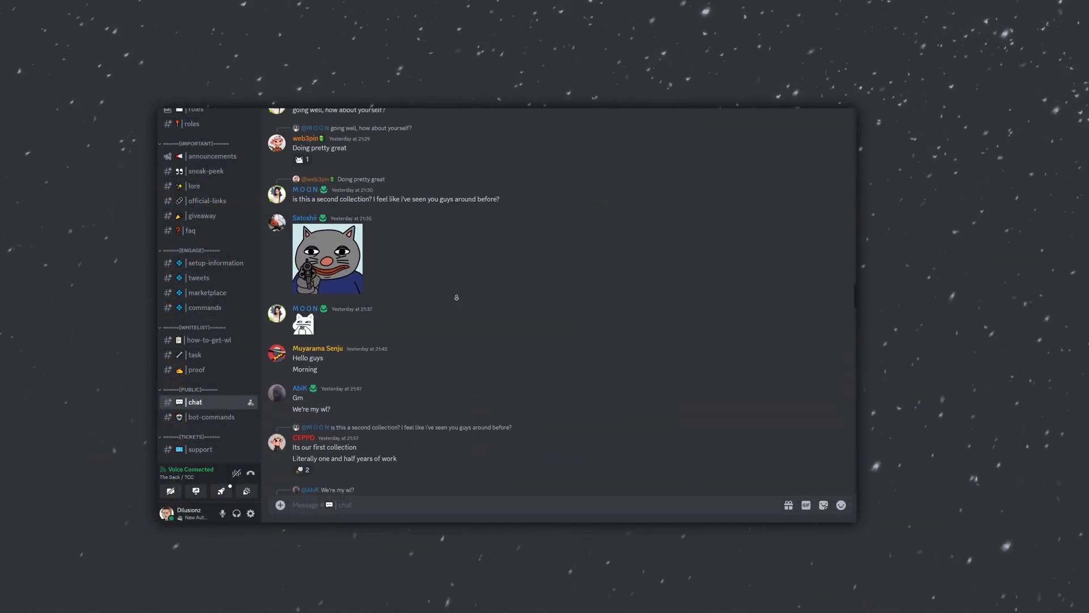
scroll(down, 3)
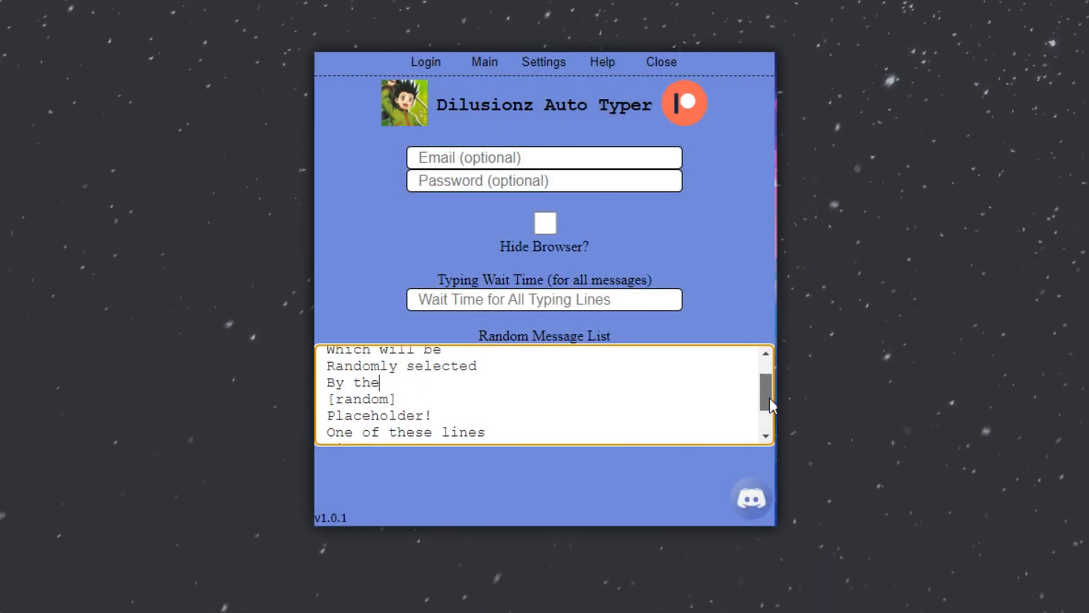
scroll(down, 3)
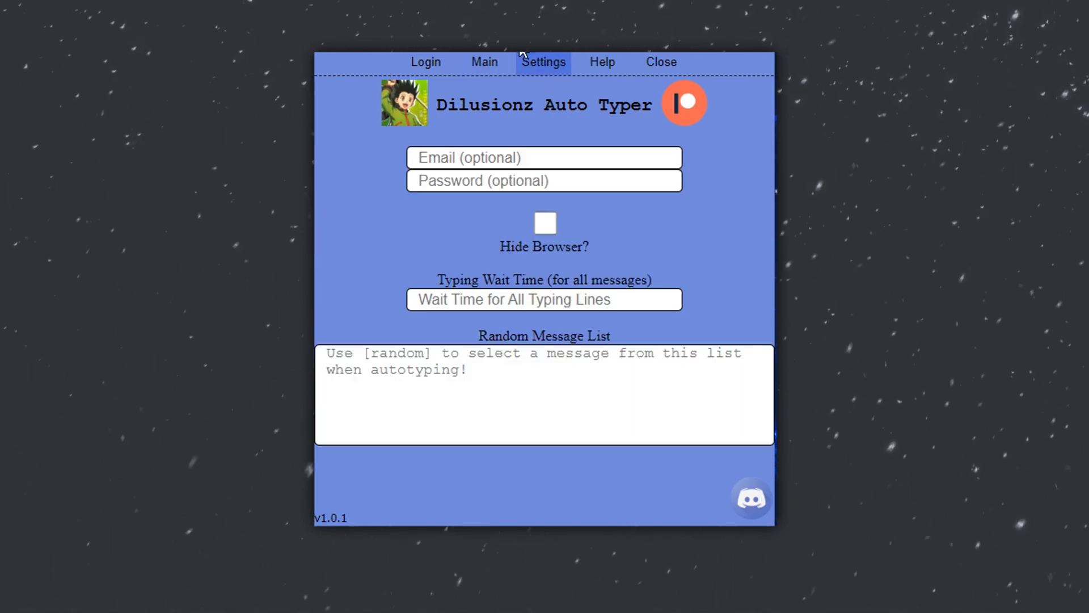
- Make the Main script a single [random] line and launch the Discord browser
click(484, 62)
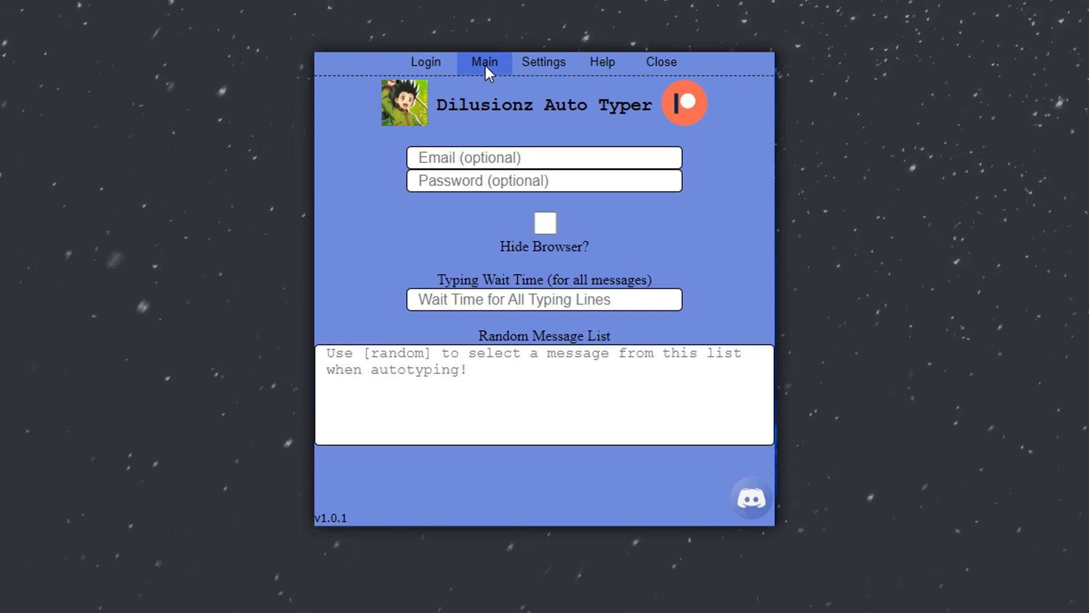
click(484, 62)
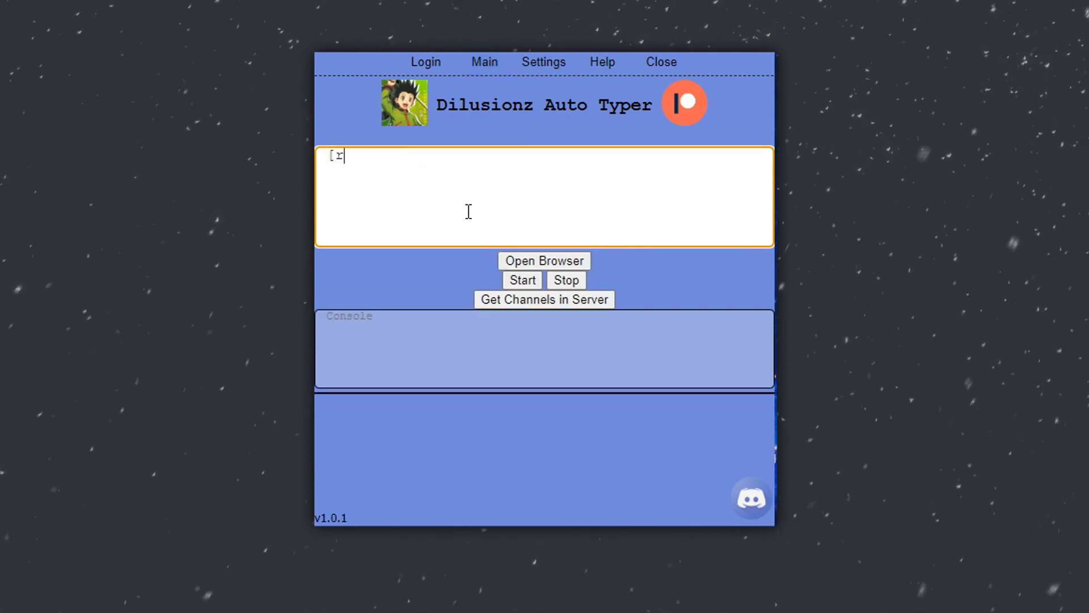
text(andom])
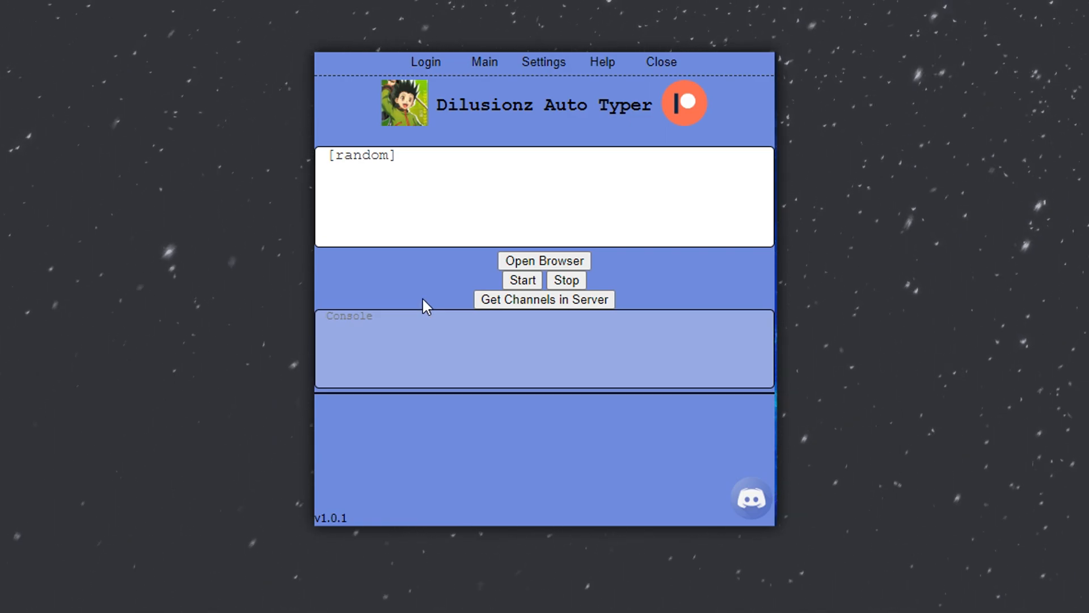
double_click(360, 156)
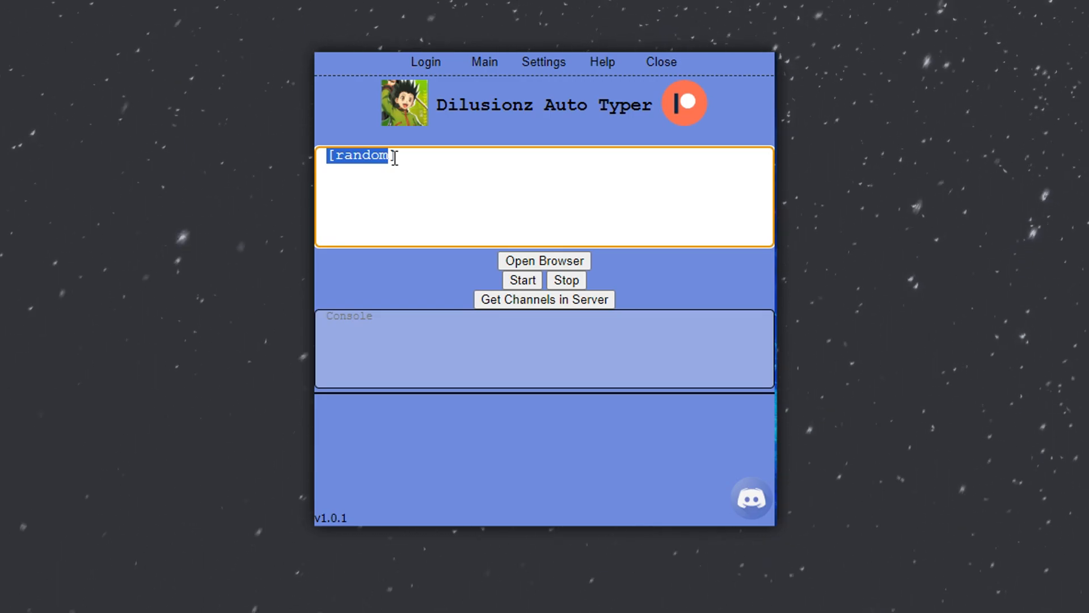
click(544, 260)
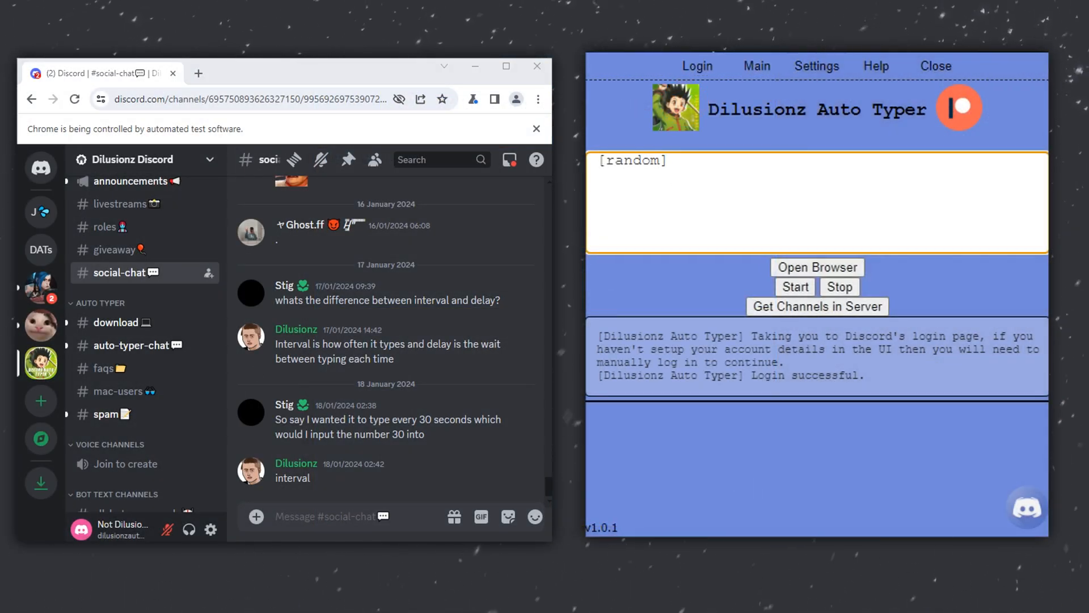
- Fetch the server's channels to target social-chat and auto-typer-chat, and begin editing the wait time
click(816, 306)
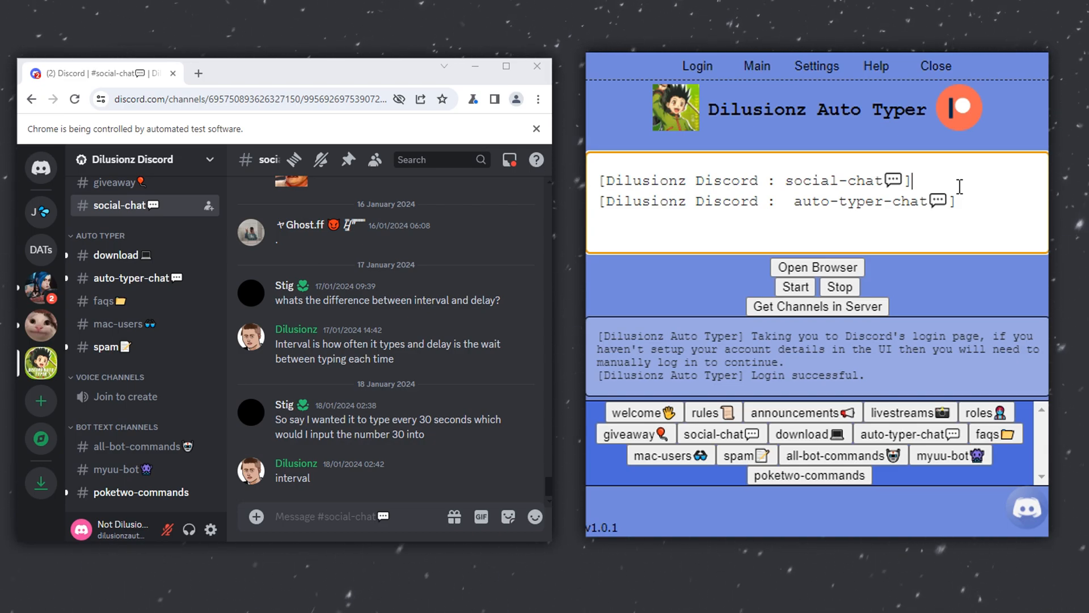
click(815, 65)
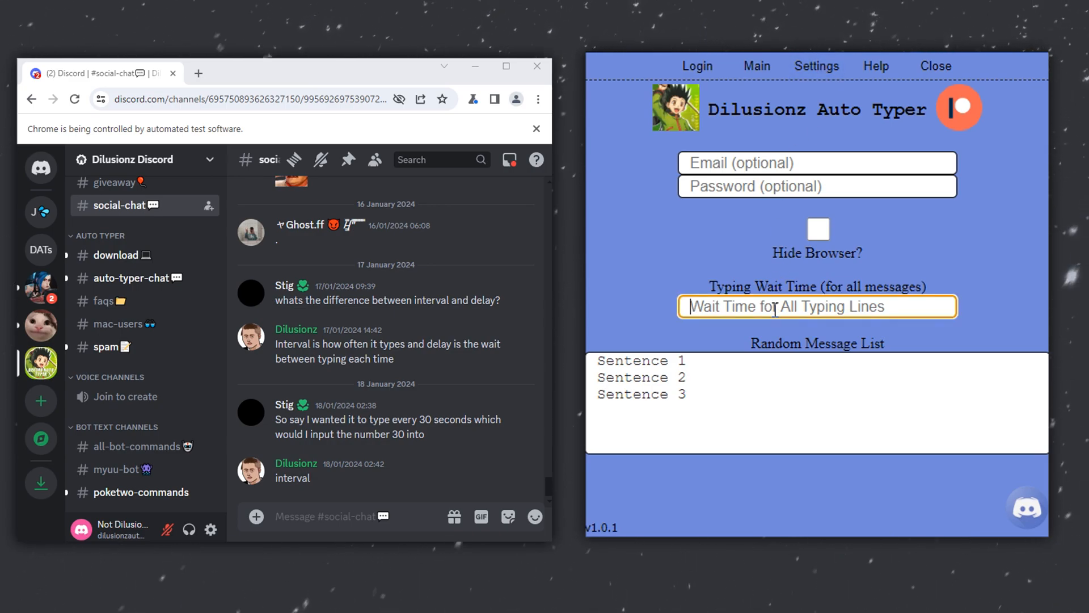
mouse_move(948, 295)
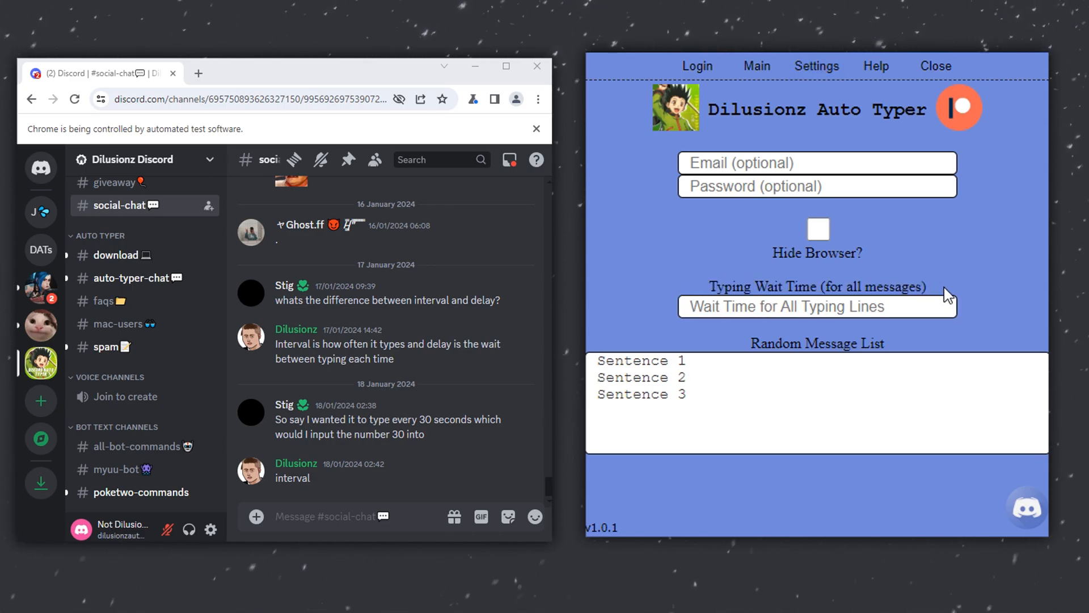
click(816, 307)
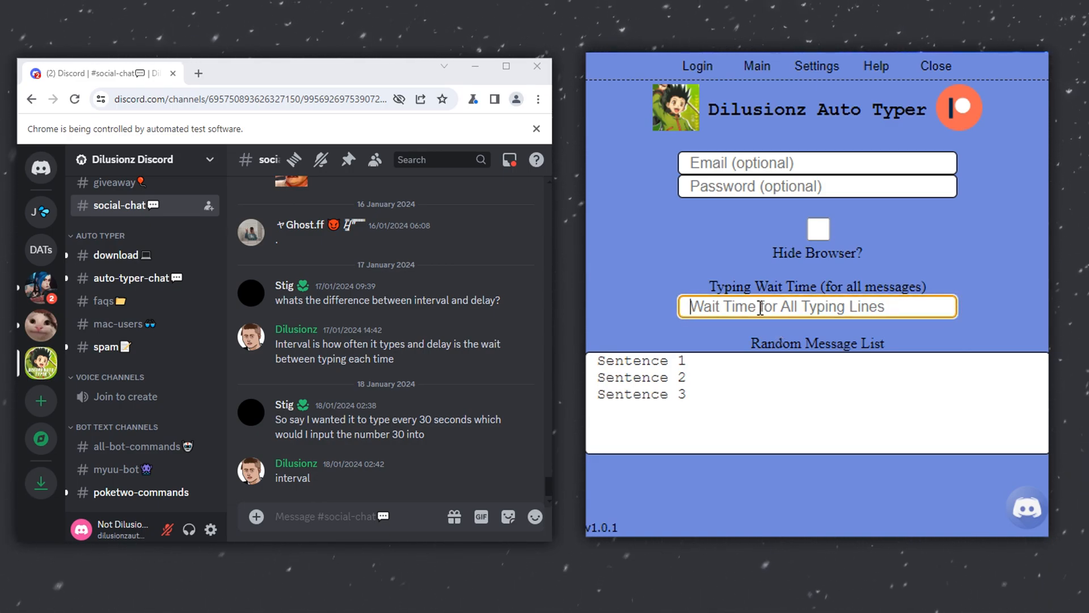
- Set the typing wait time to 5-10 and add more sentence lines, e.g. 'Sentence 78'
click(756, 65)
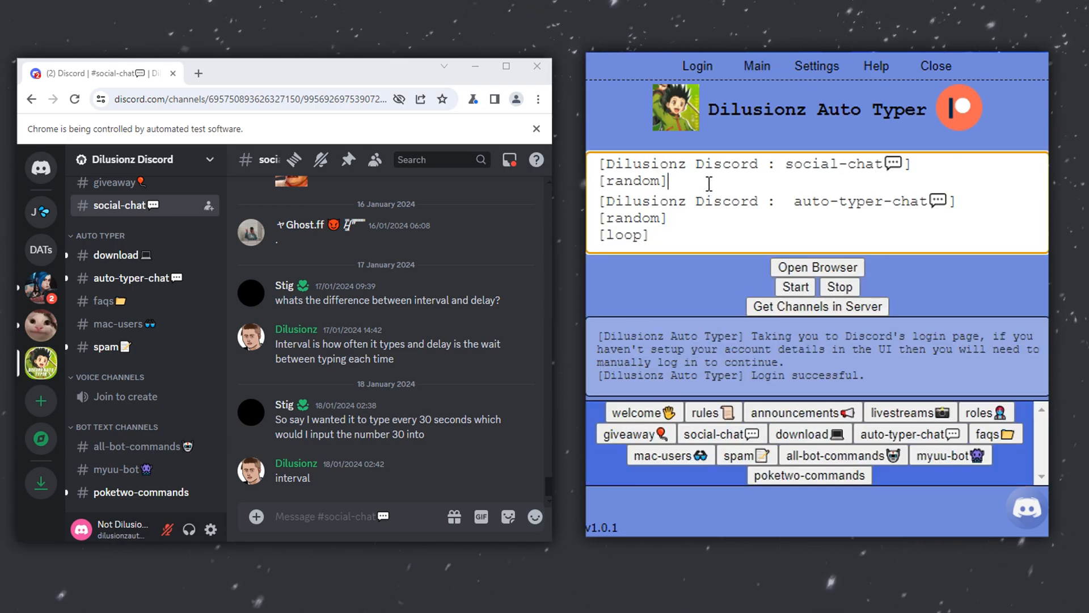
double_click(631, 180)
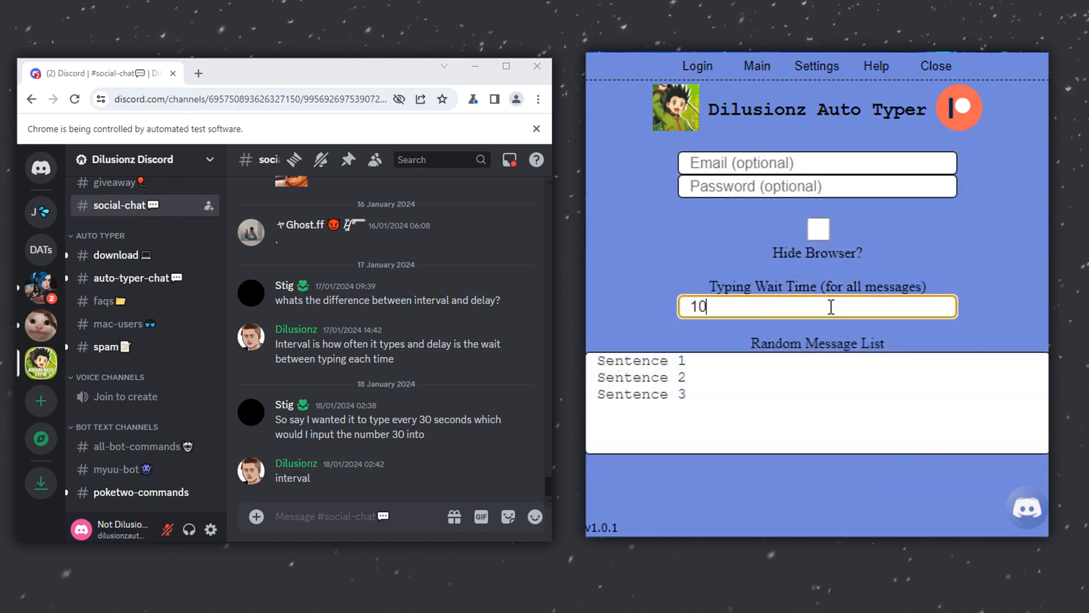
key(Backspace)
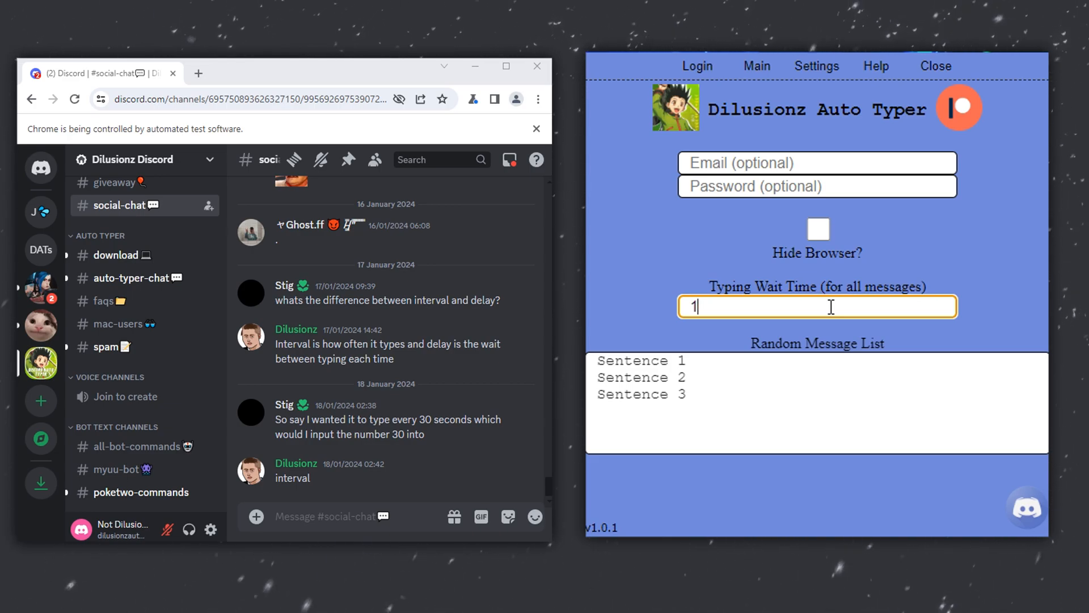
text(5-10)
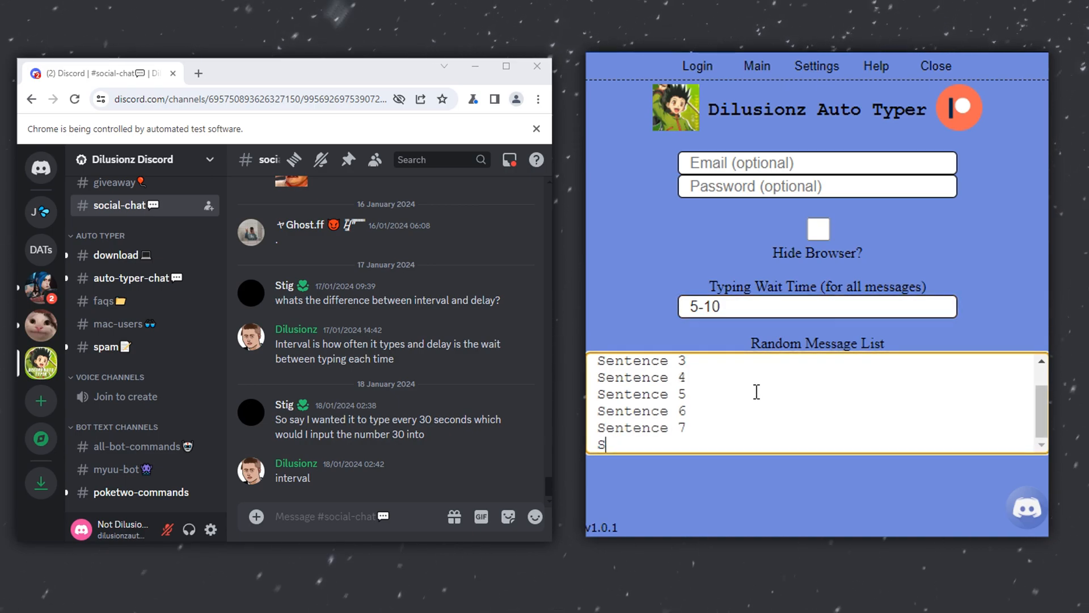
text(entence 78)
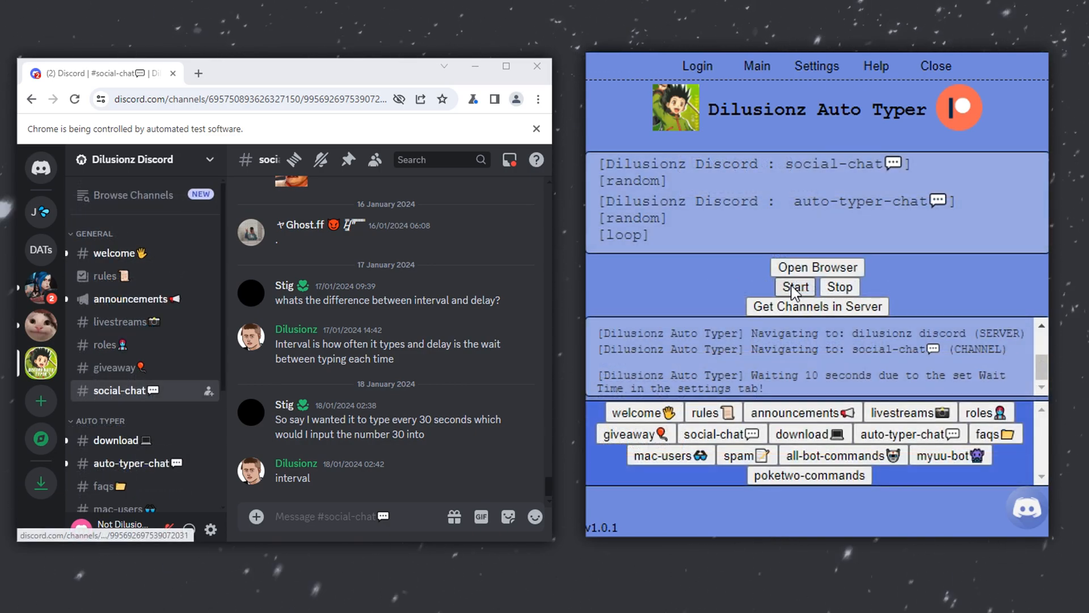
mouse_move(792, 340)
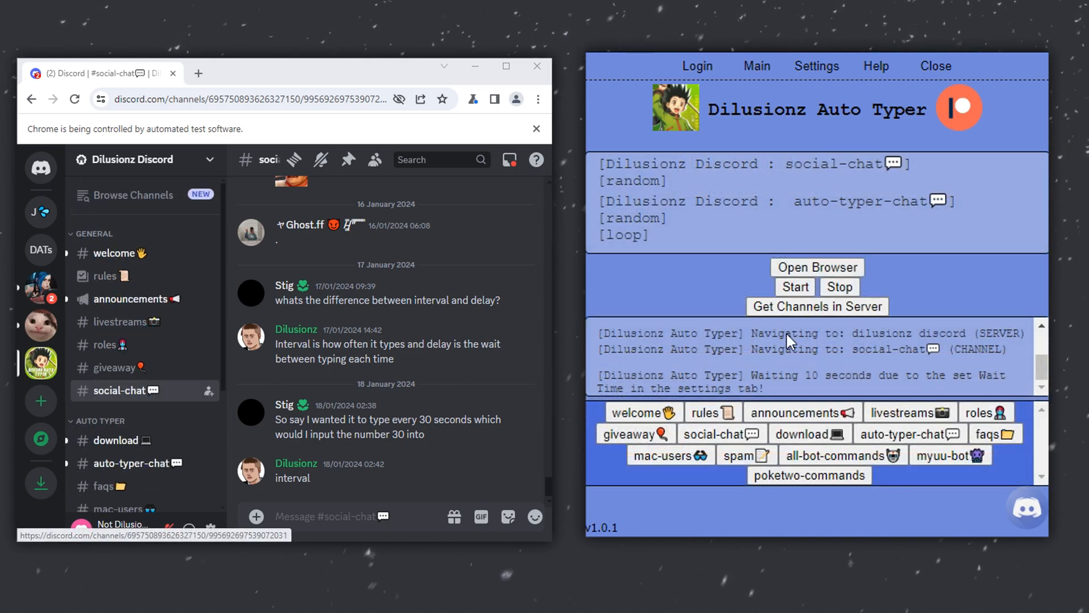
mouse_move(757, 382)
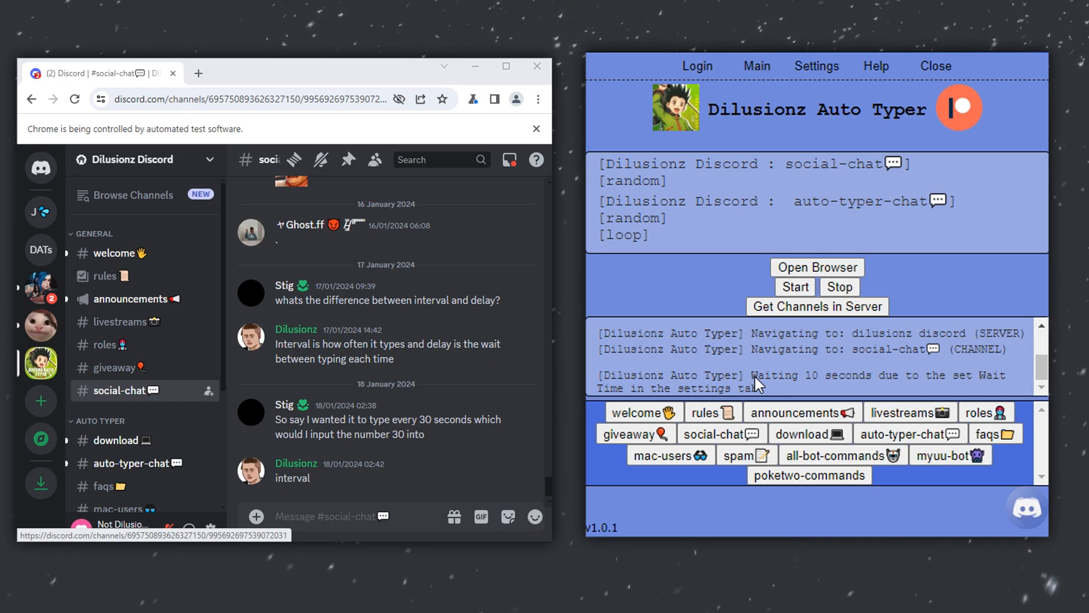